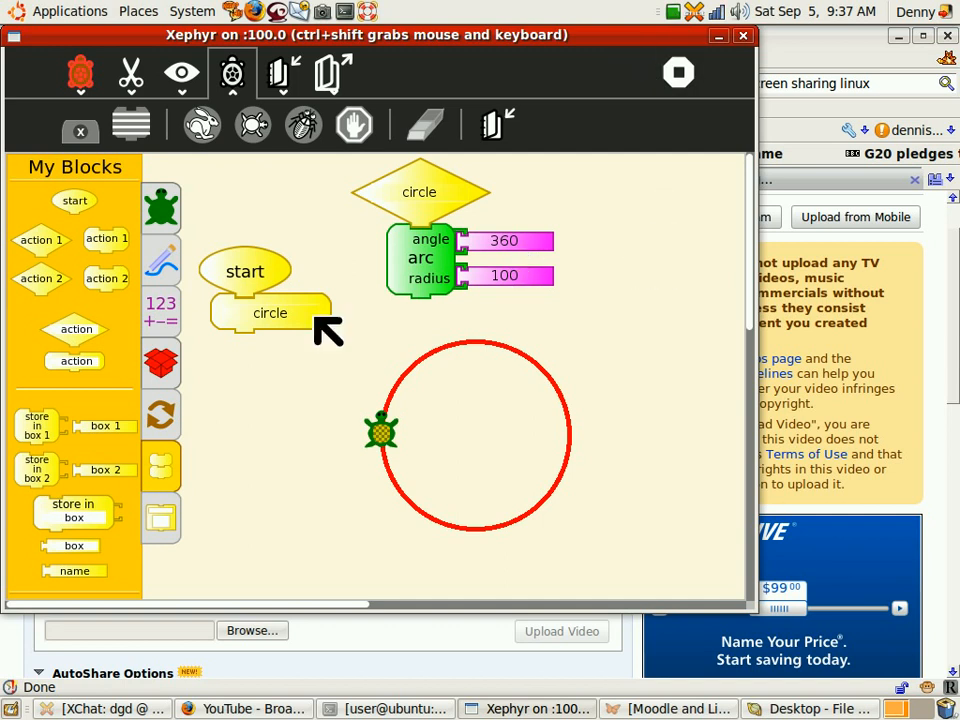
mouse_move(244, 370)
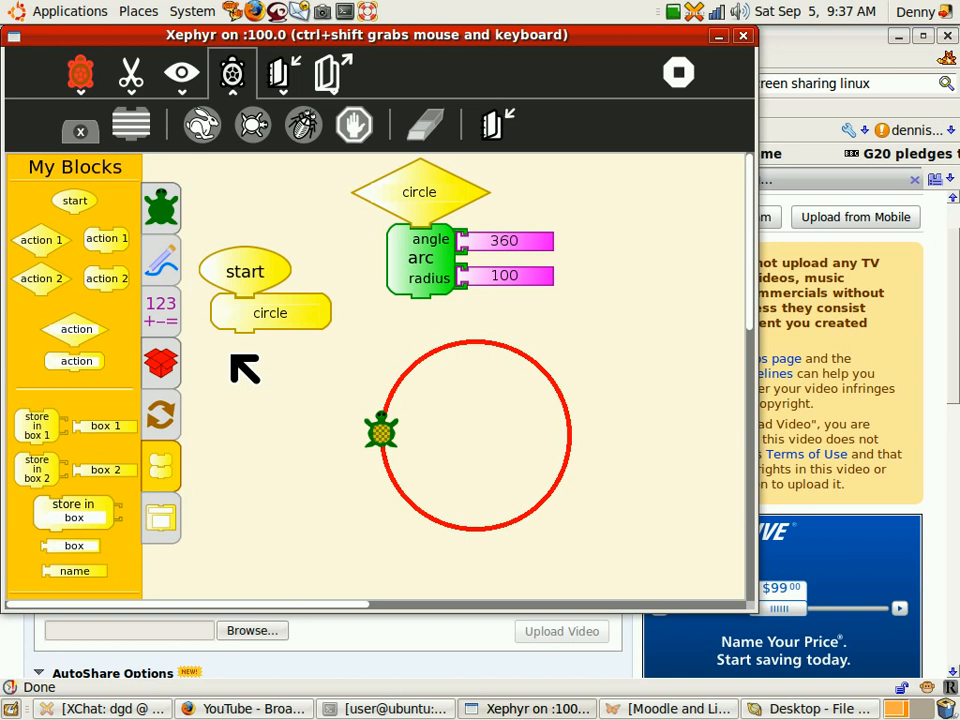
mouse_move(288, 414)
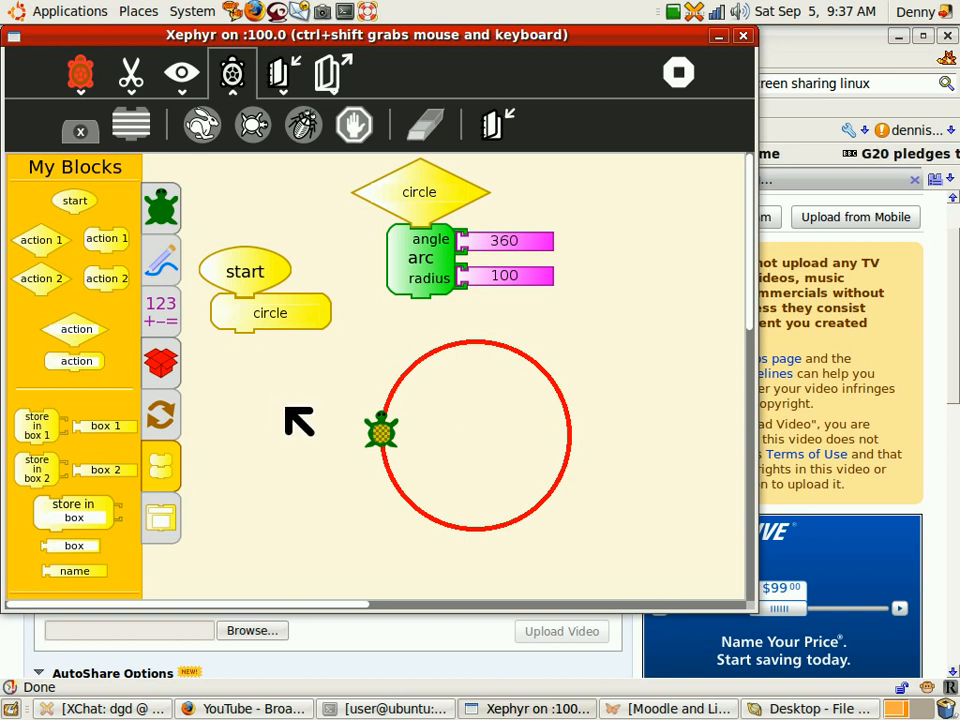
mouse_move(308, 404)
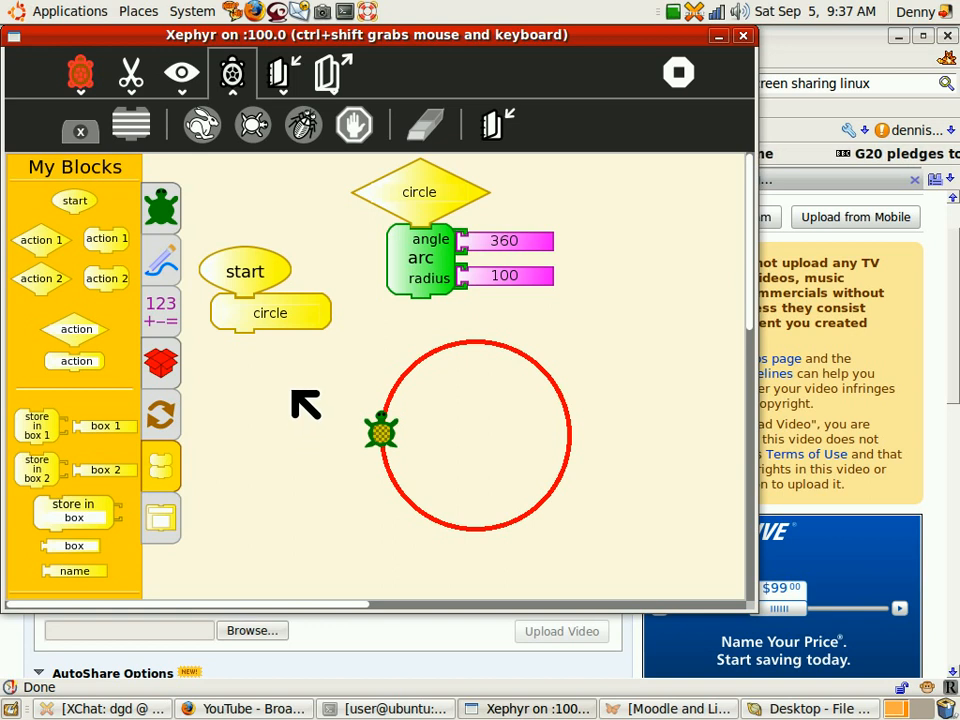
- Retitle the project 'named actions' in the Activity toolbar
click(132, 124)
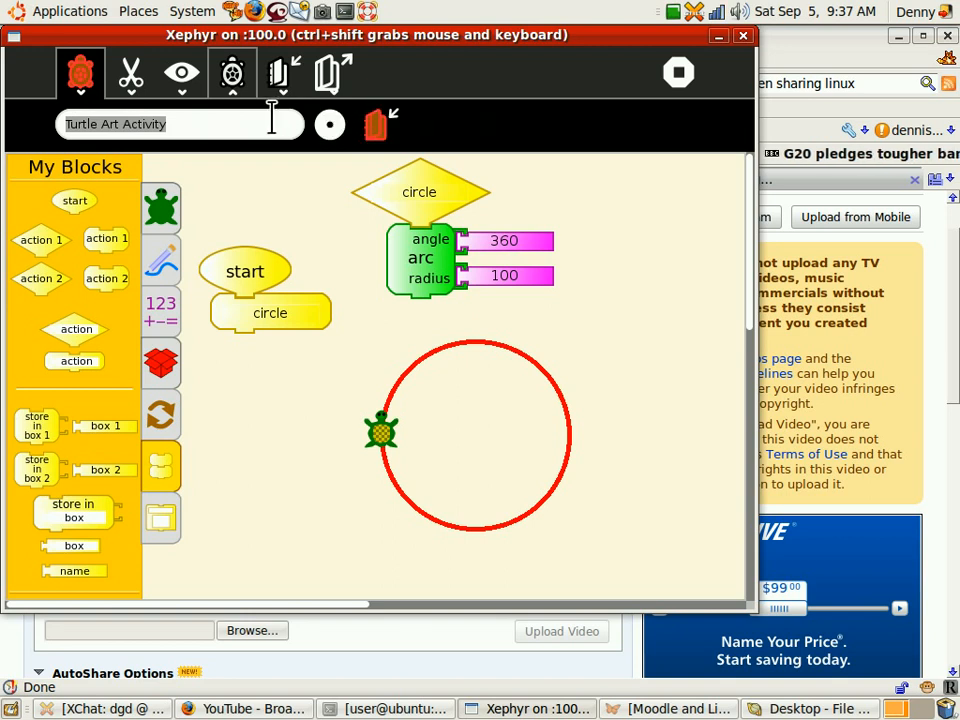
text(named actions)
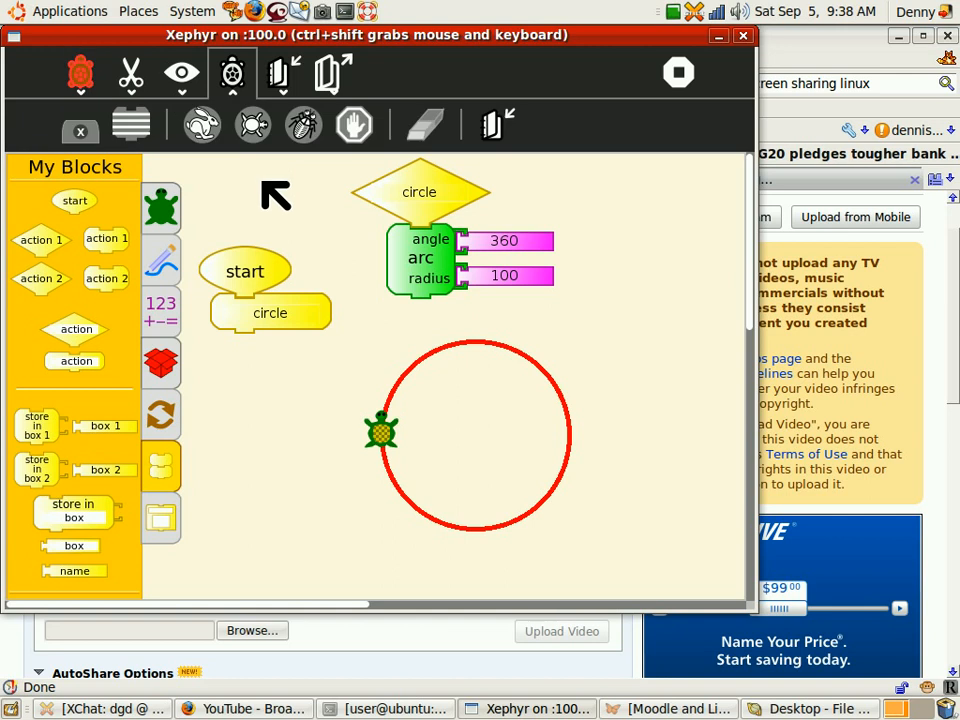
mouse_move(596, 132)
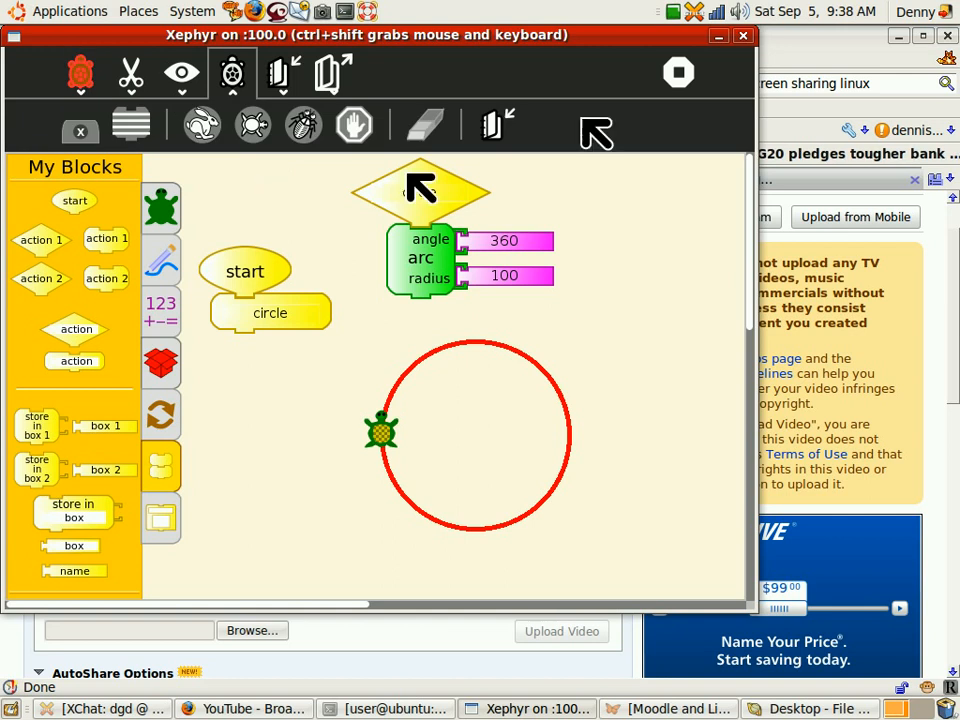
- Stop the Turtle Art activity and return to the Sugar Home view
click(680, 72)
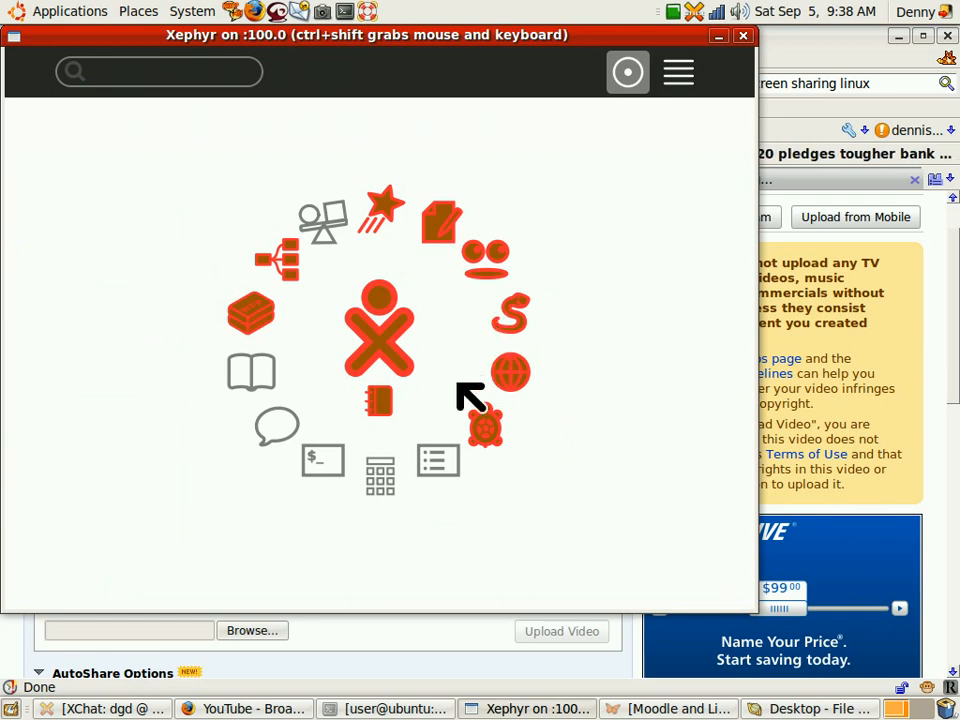
mouse_move(486, 424)
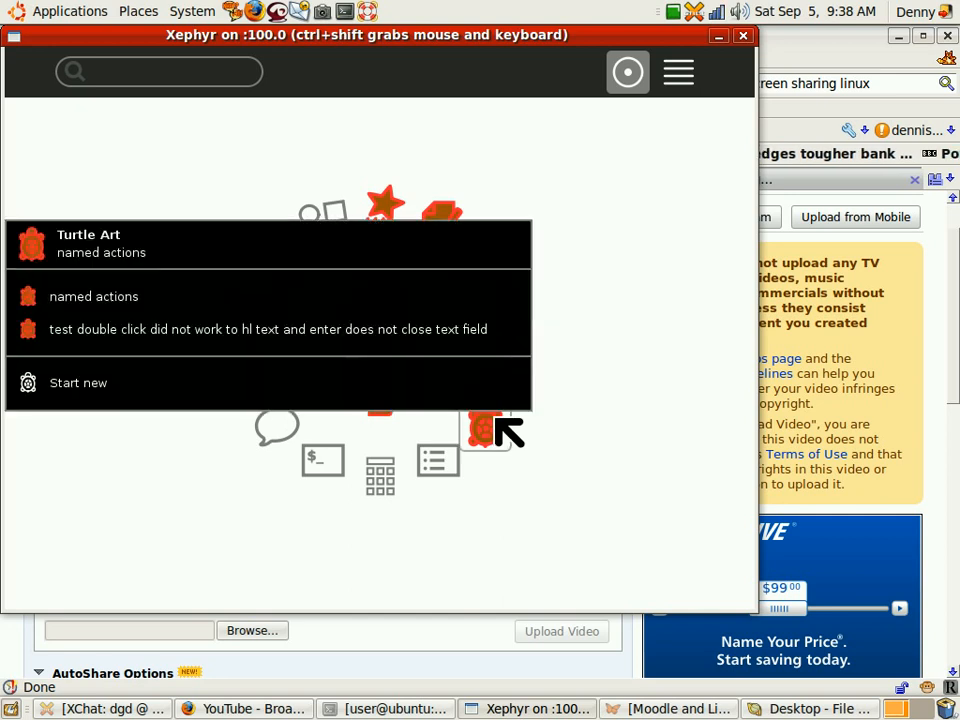
mouse_move(444, 390)
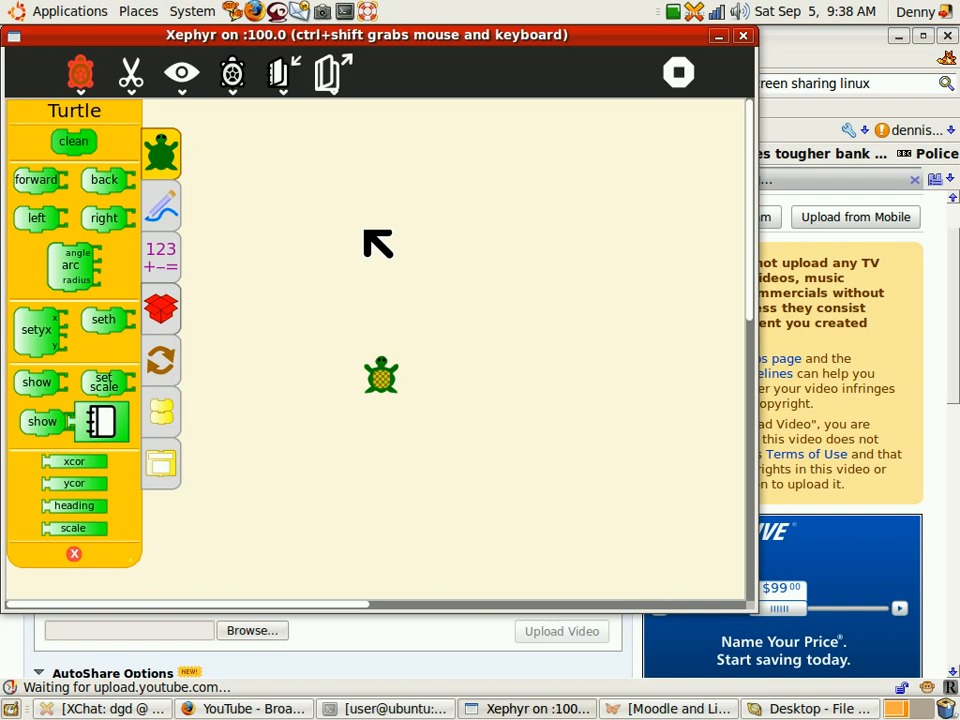
mouse_move(338, 252)
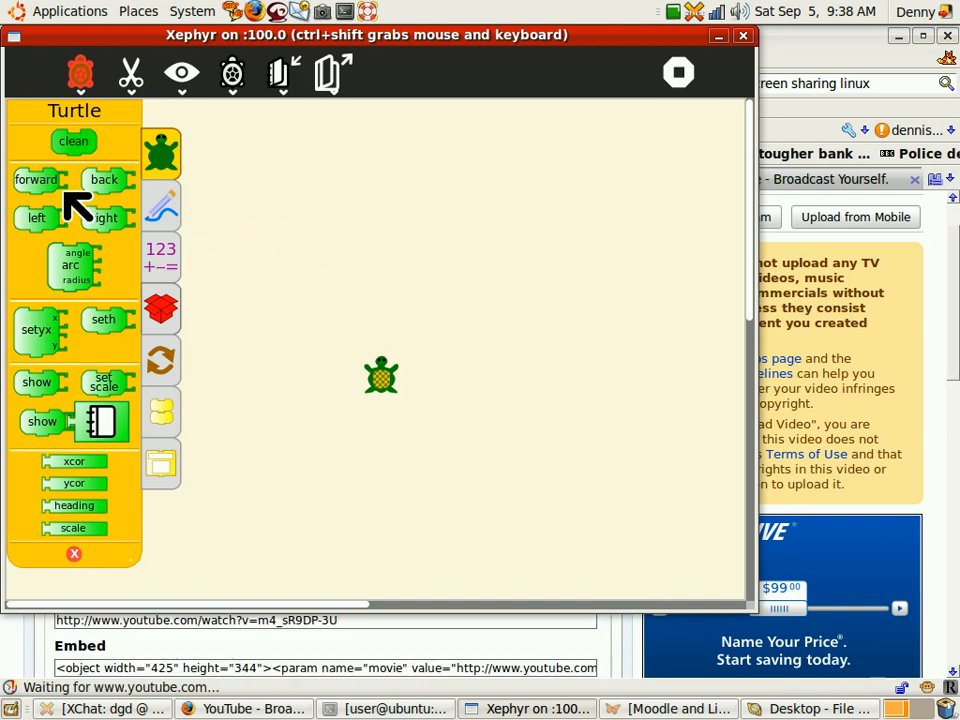
mouse_move(40, 184)
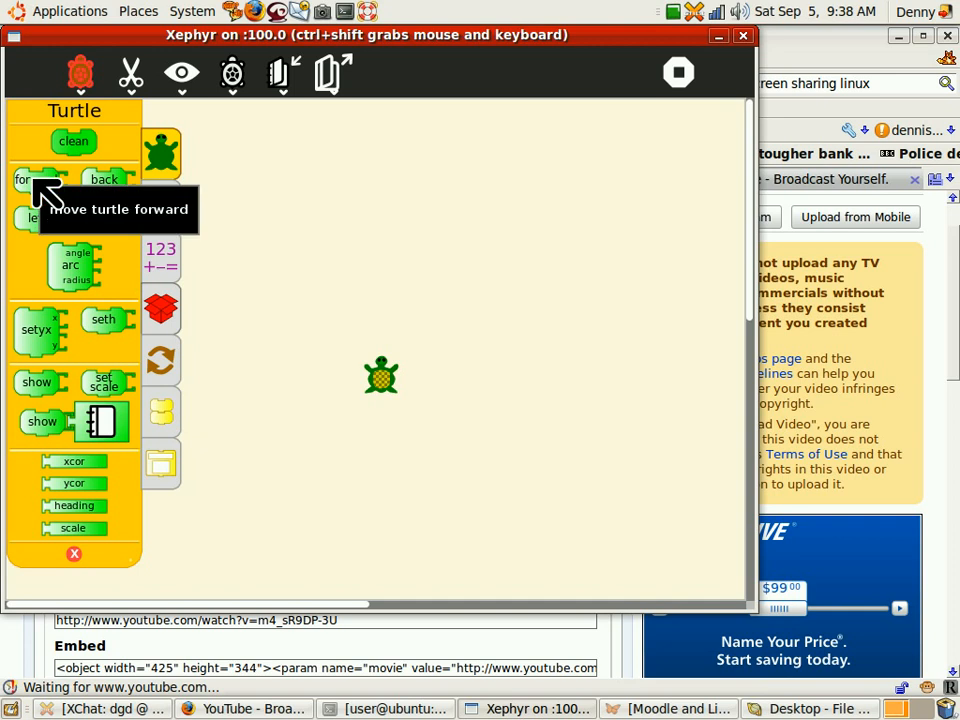
- Place a forward 100 block on the canvas and show the Flow palette for a repeat block
drag(36, 180, 320, 212)
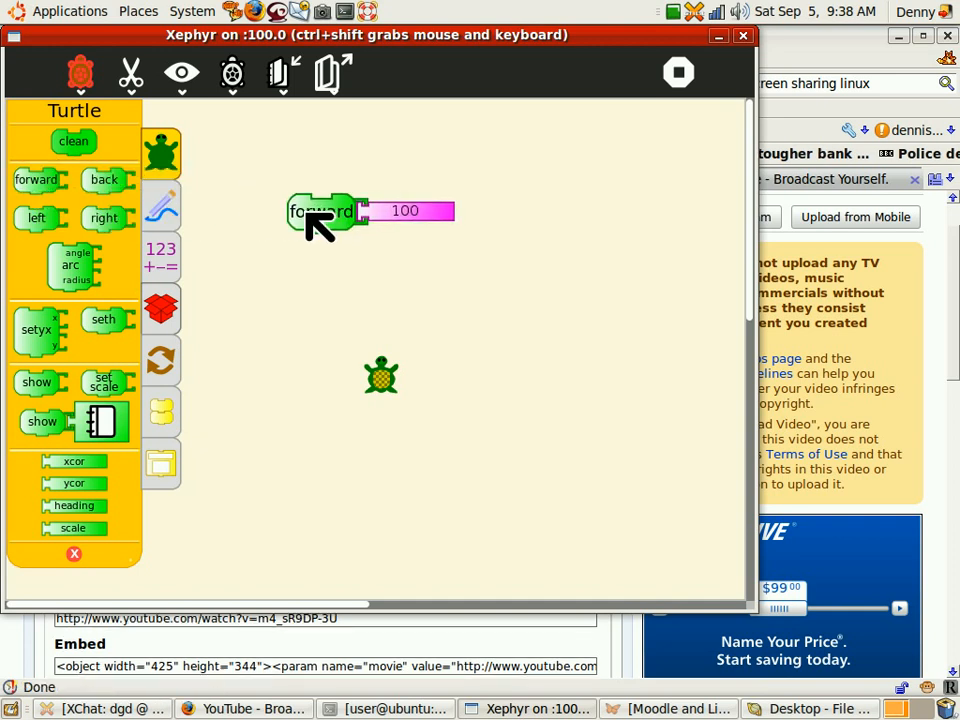
mouse_move(344, 240)
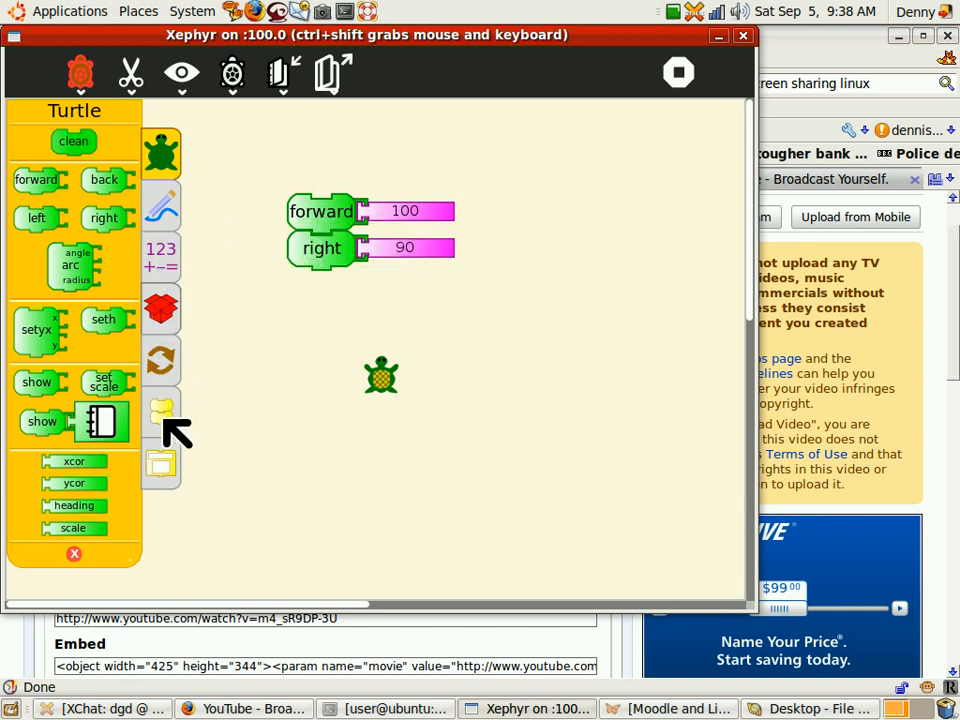
click(160, 410)
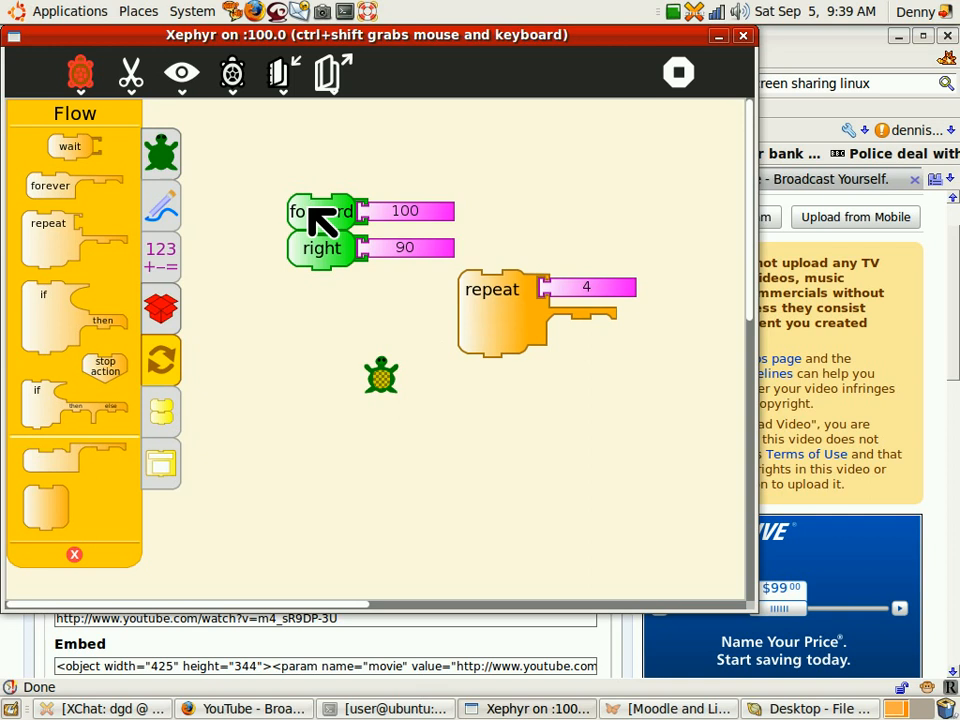
- Nest the forward 100 / right 90 stack inside repeat 4 to draw a red square
drag(320, 230, 540, 330)
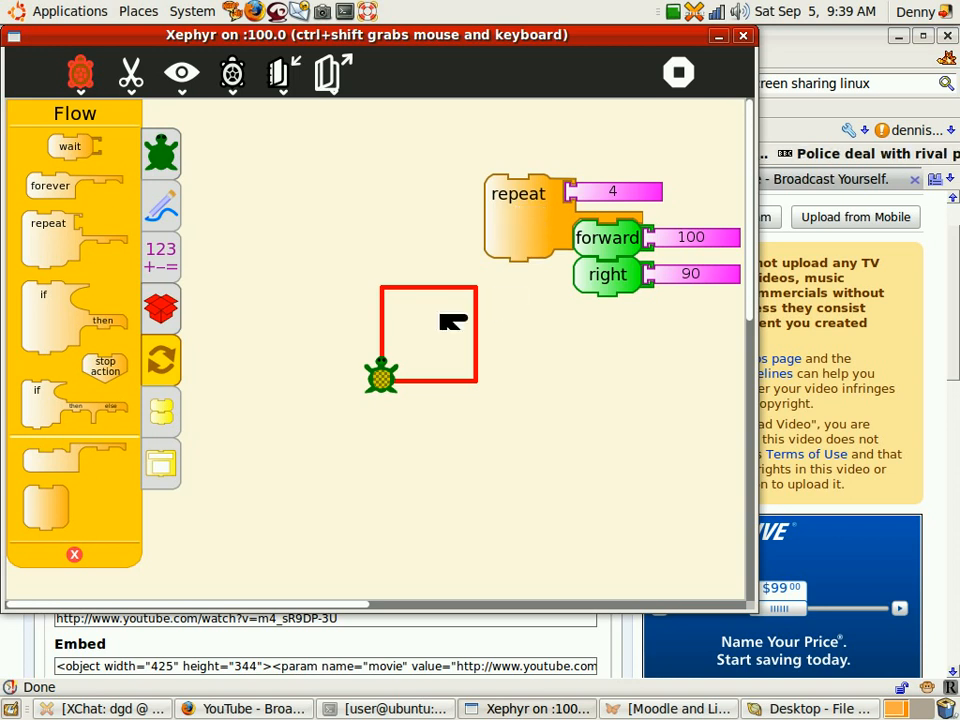
mouse_move(188, 256)
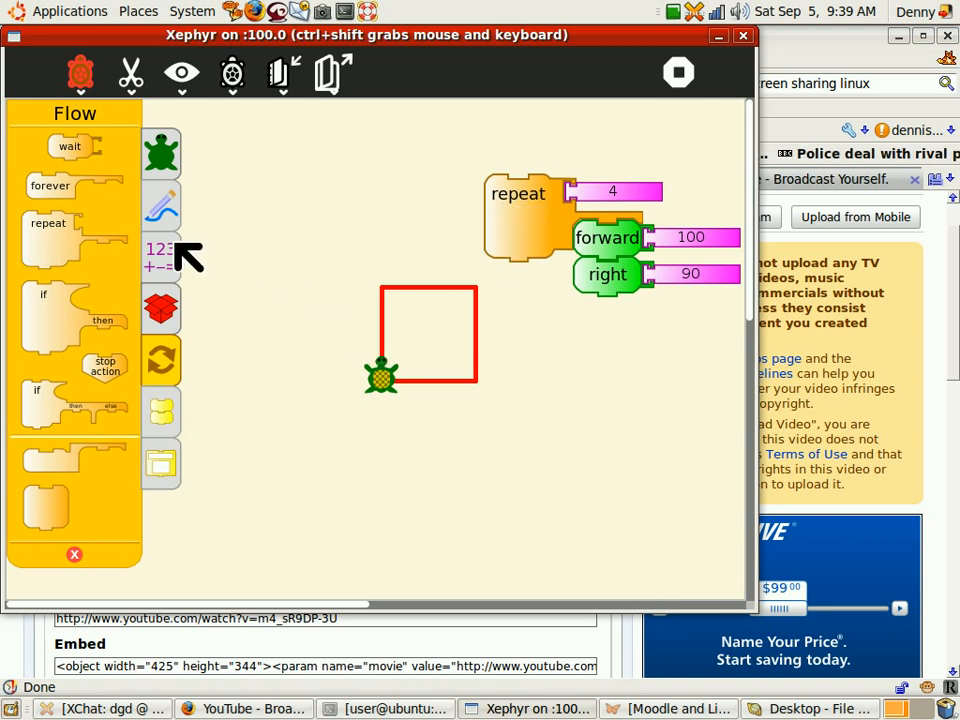
mouse_move(176, 270)
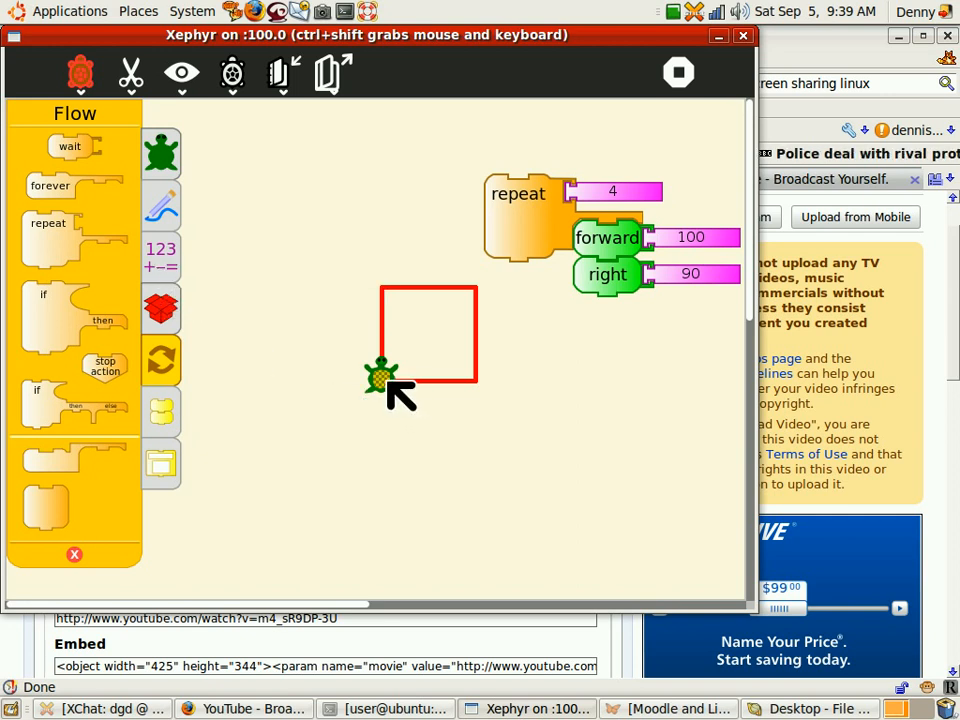
mouse_move(200, 404)
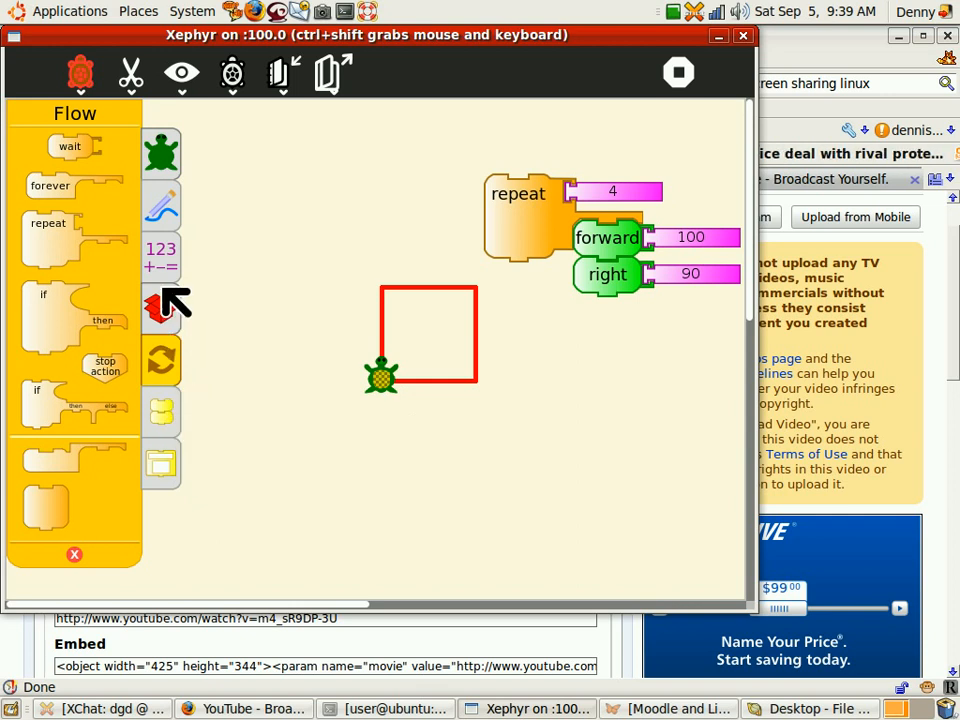
mouse_move(176, 222)
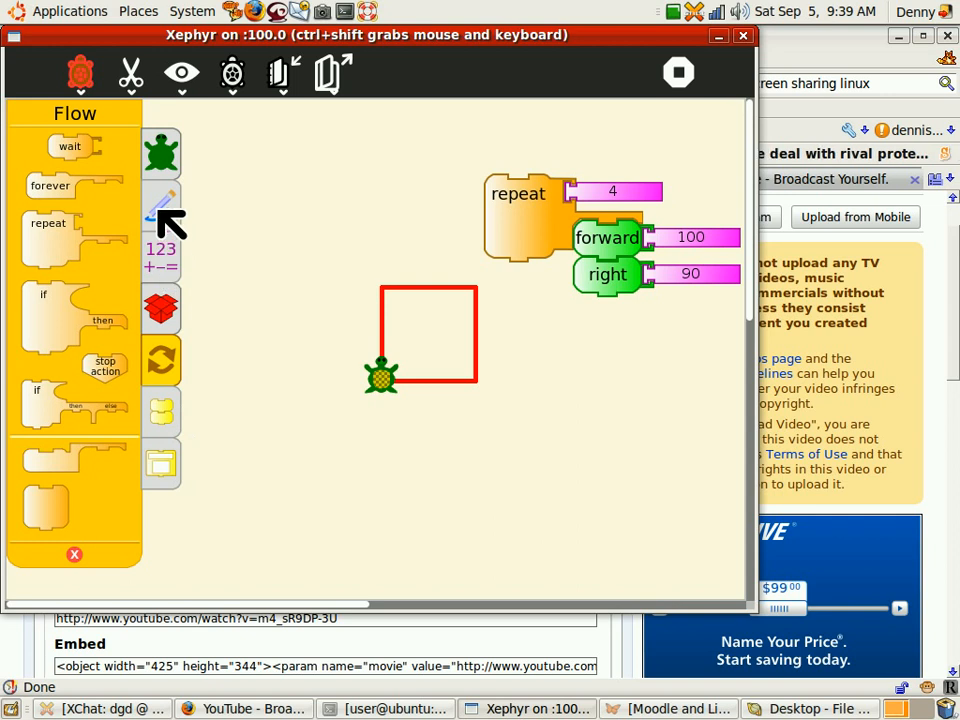
- Show the Pen palette, then select the repeat count for editing
click(160, 308)
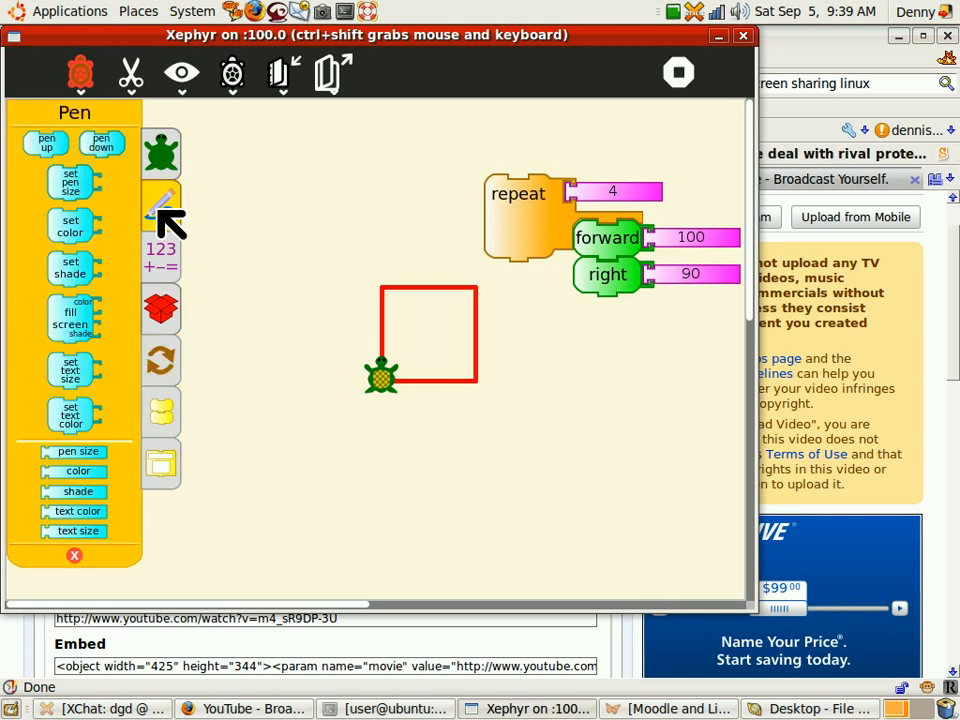
mouse_move(162, 152)
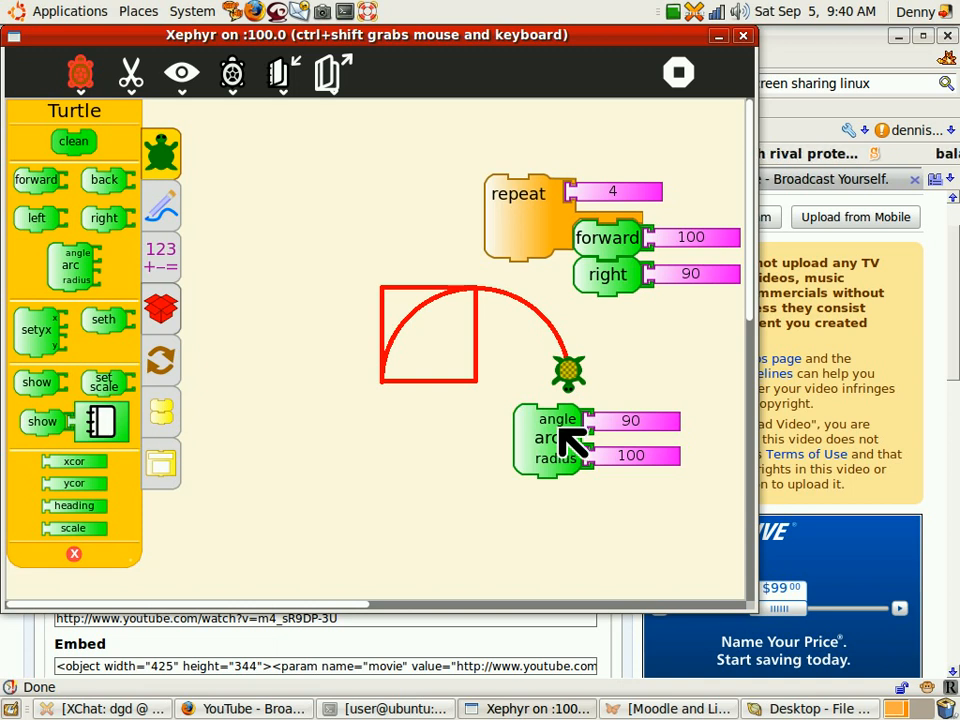
mouse_move(540, 244)
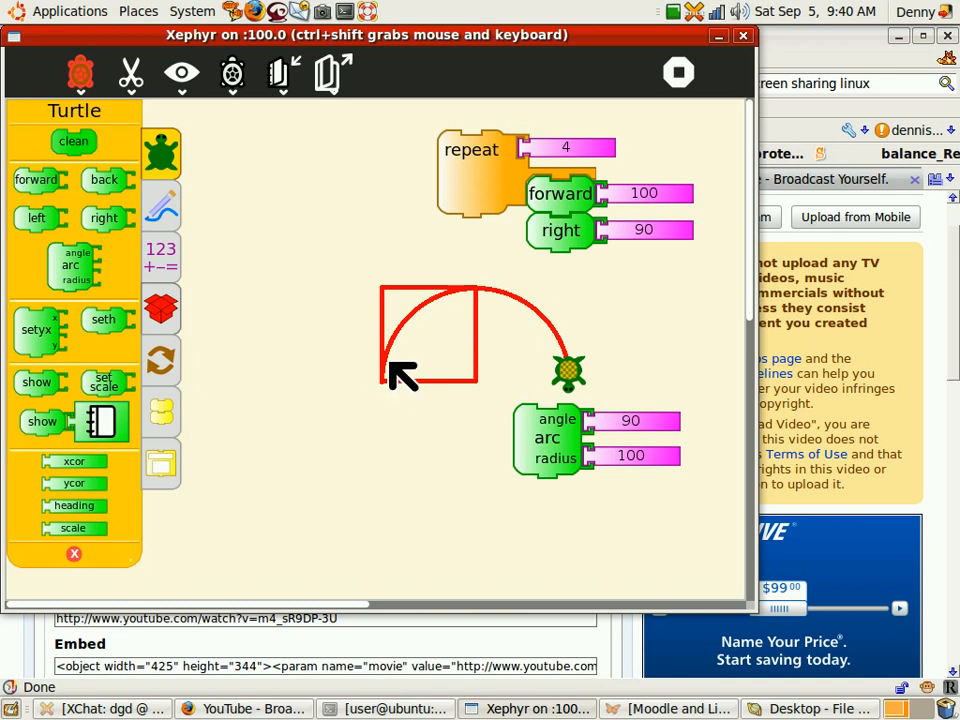
mouse_move(486, 304)
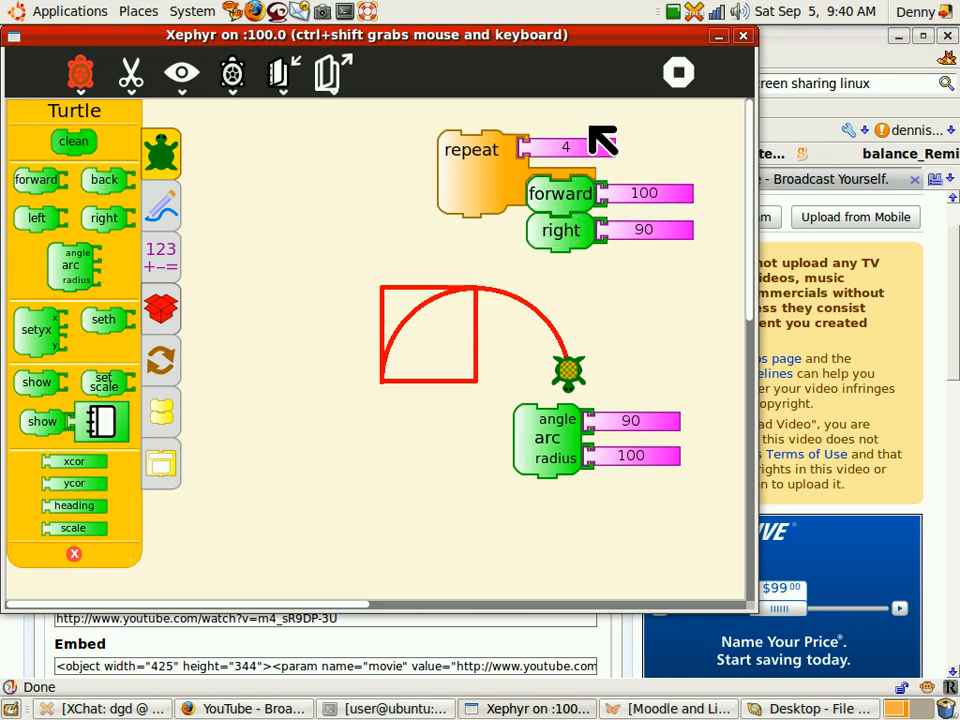
click(564, 148)
text(6)
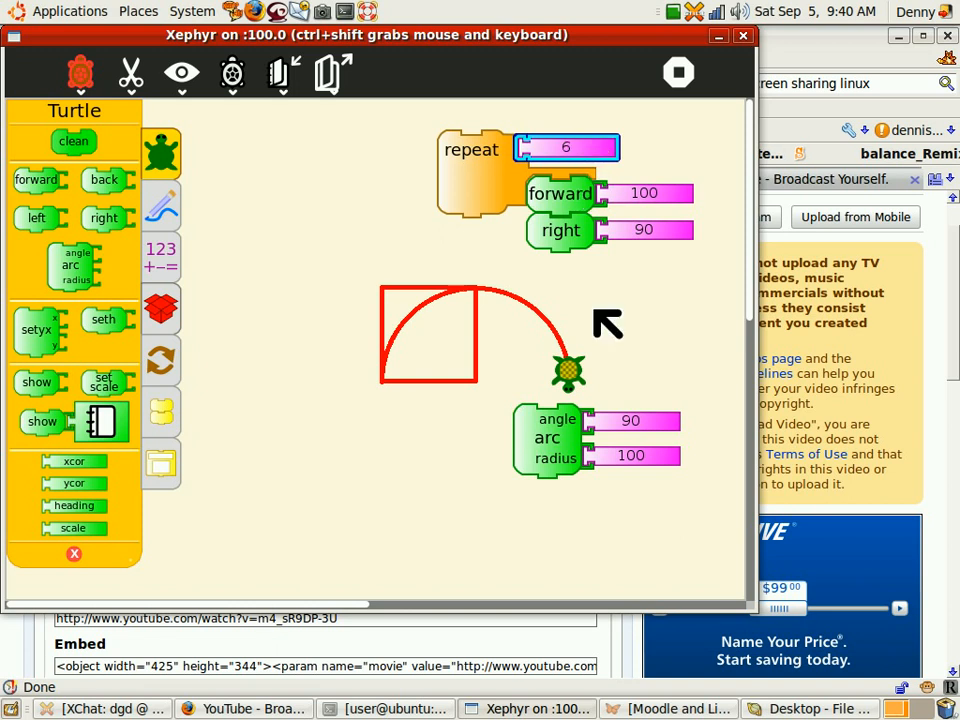
mouse_move(464, 312)
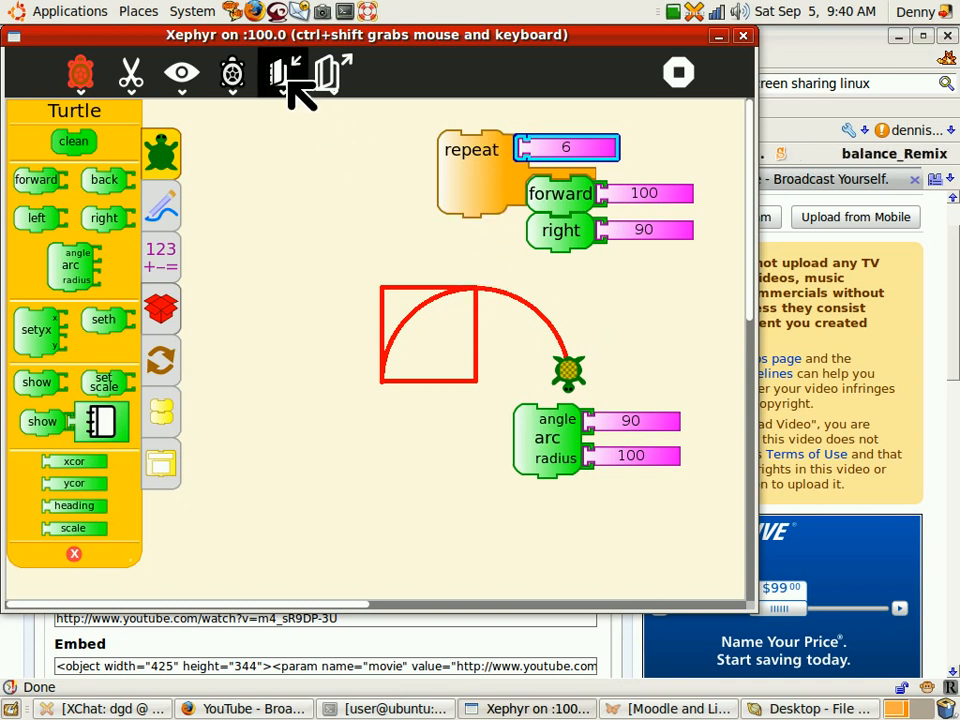
- Show the Project toolbar to clear the canvas and rerun the repeat 6 square
click(232, 74)
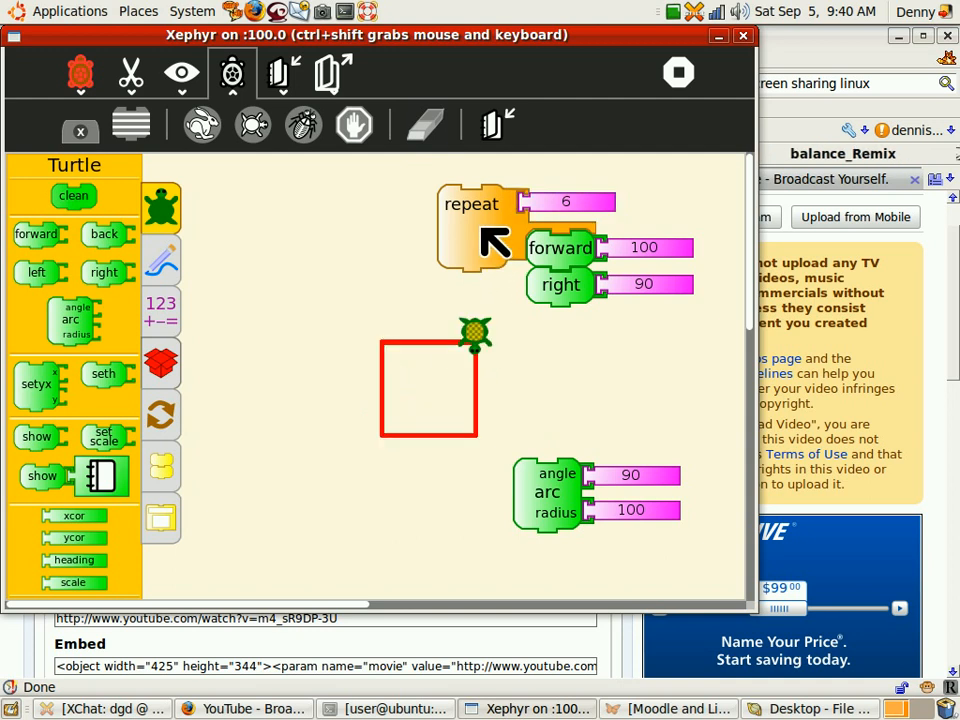
mouse_move(490, 390)
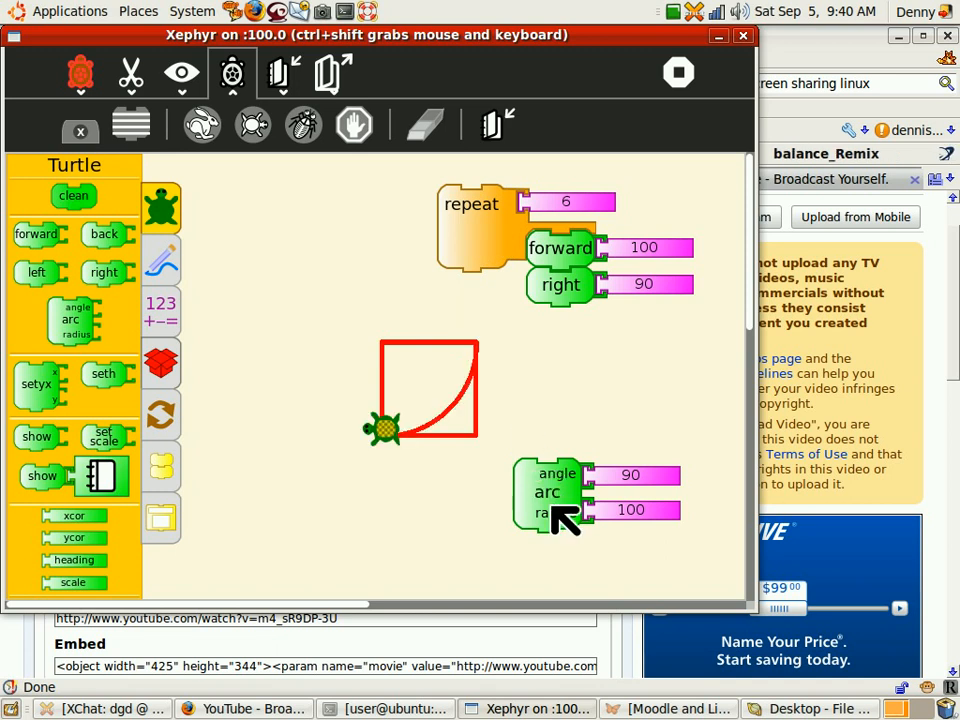
mouse_move(570, 400)
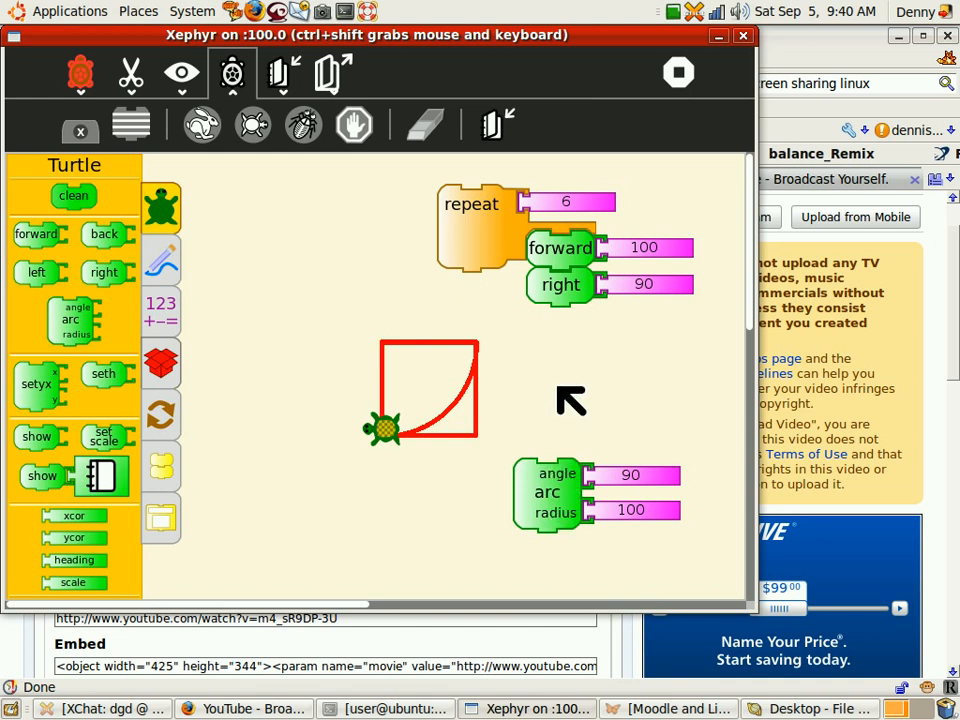
mouse_move(628, 222)
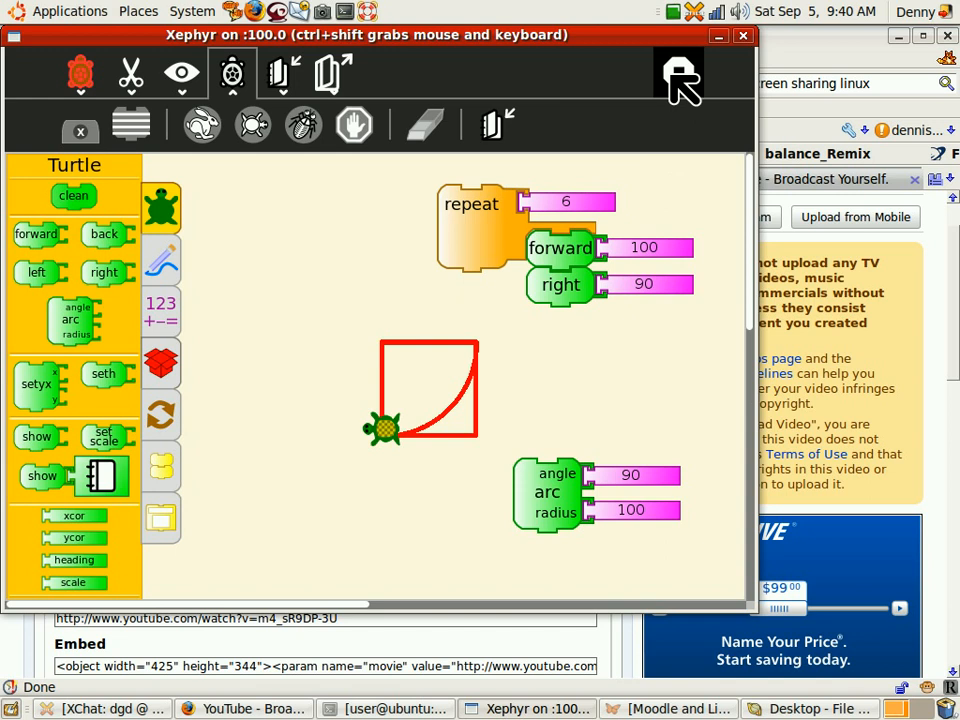
mouse_move(680, 76)
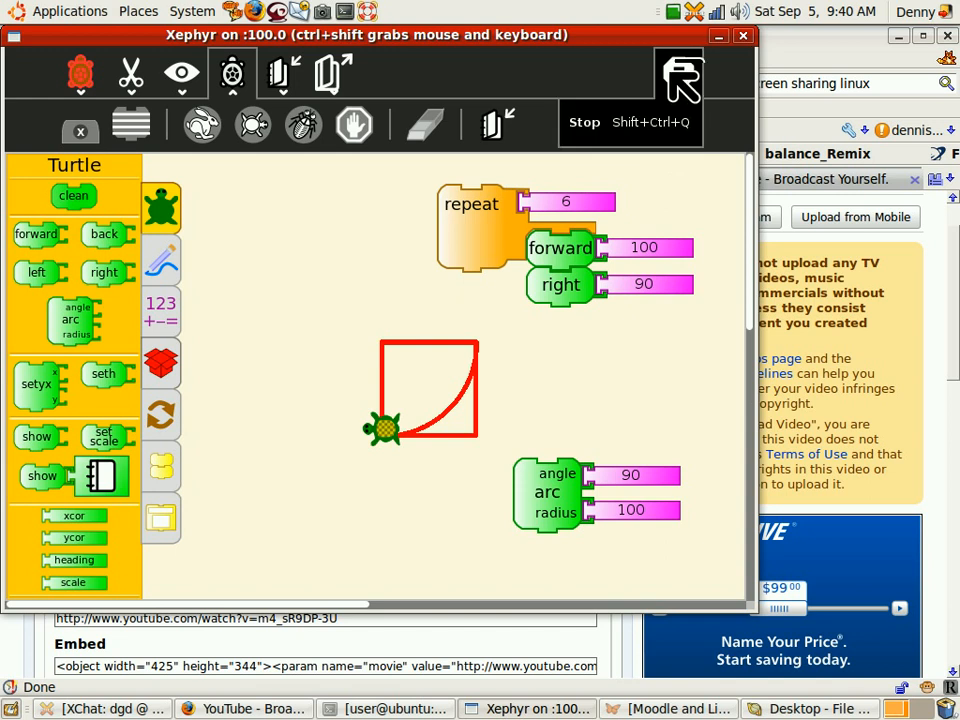